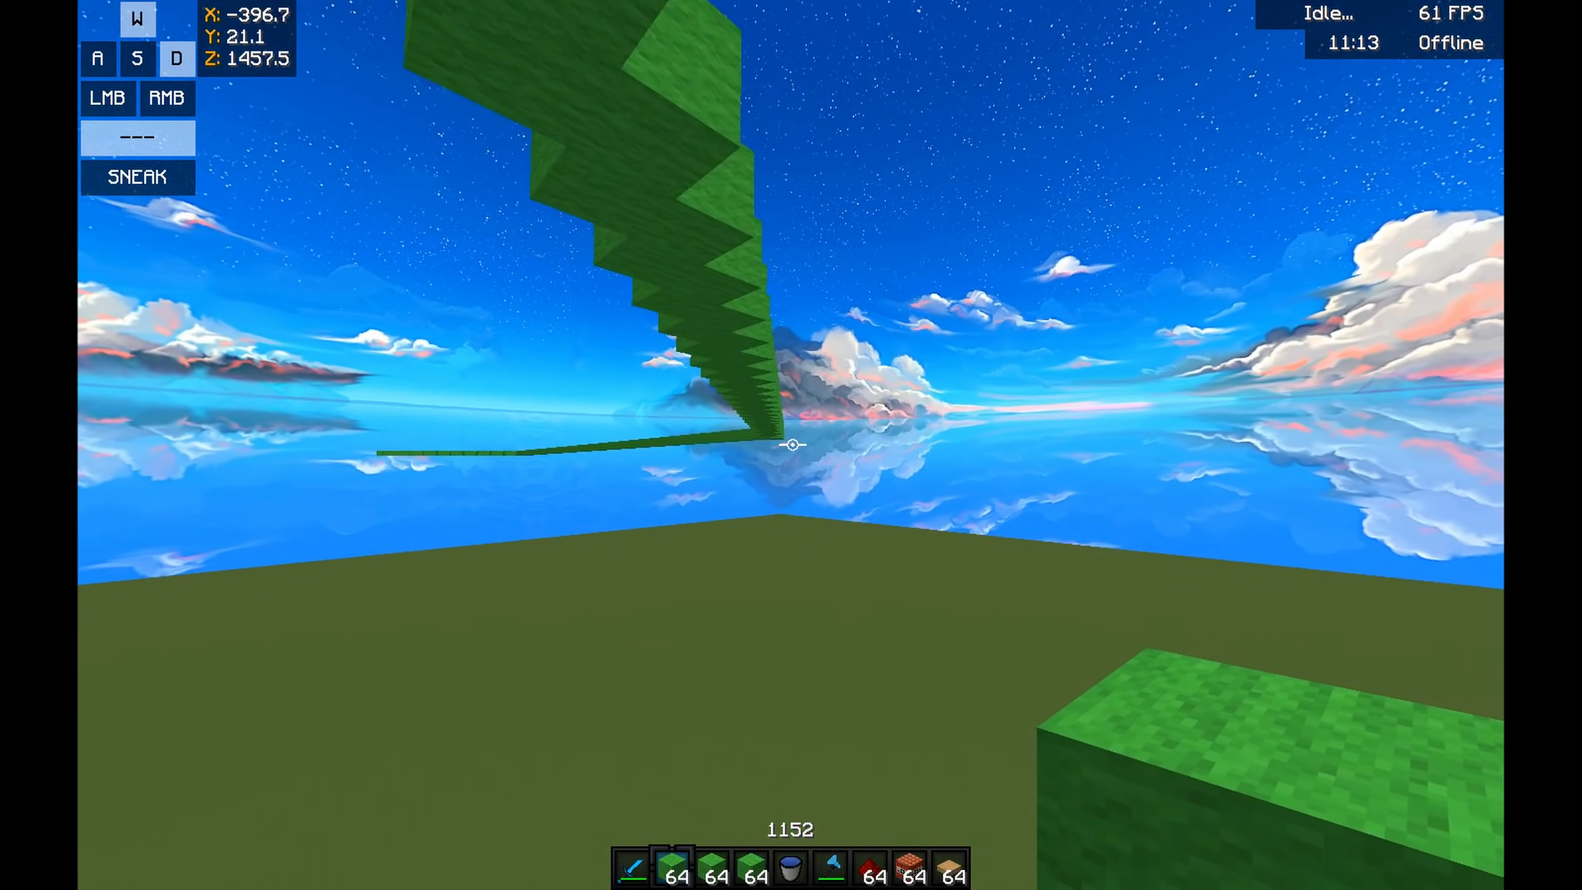
Leave the singleplayer world to head back toward the title menu for multiplayer.
key("Escape")
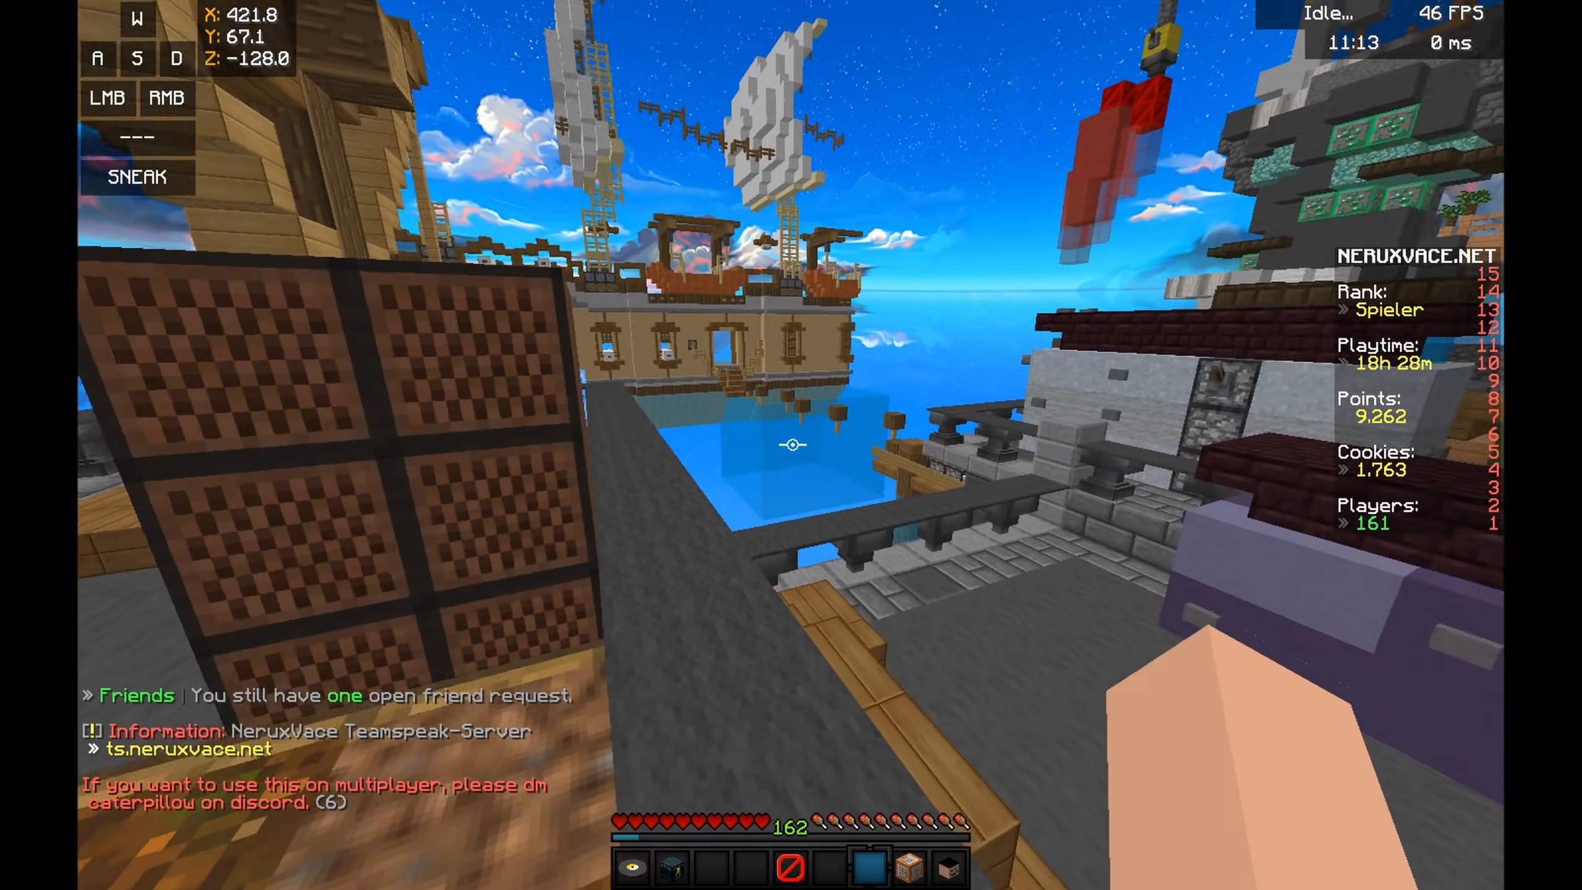
mouse_move(790, 445)
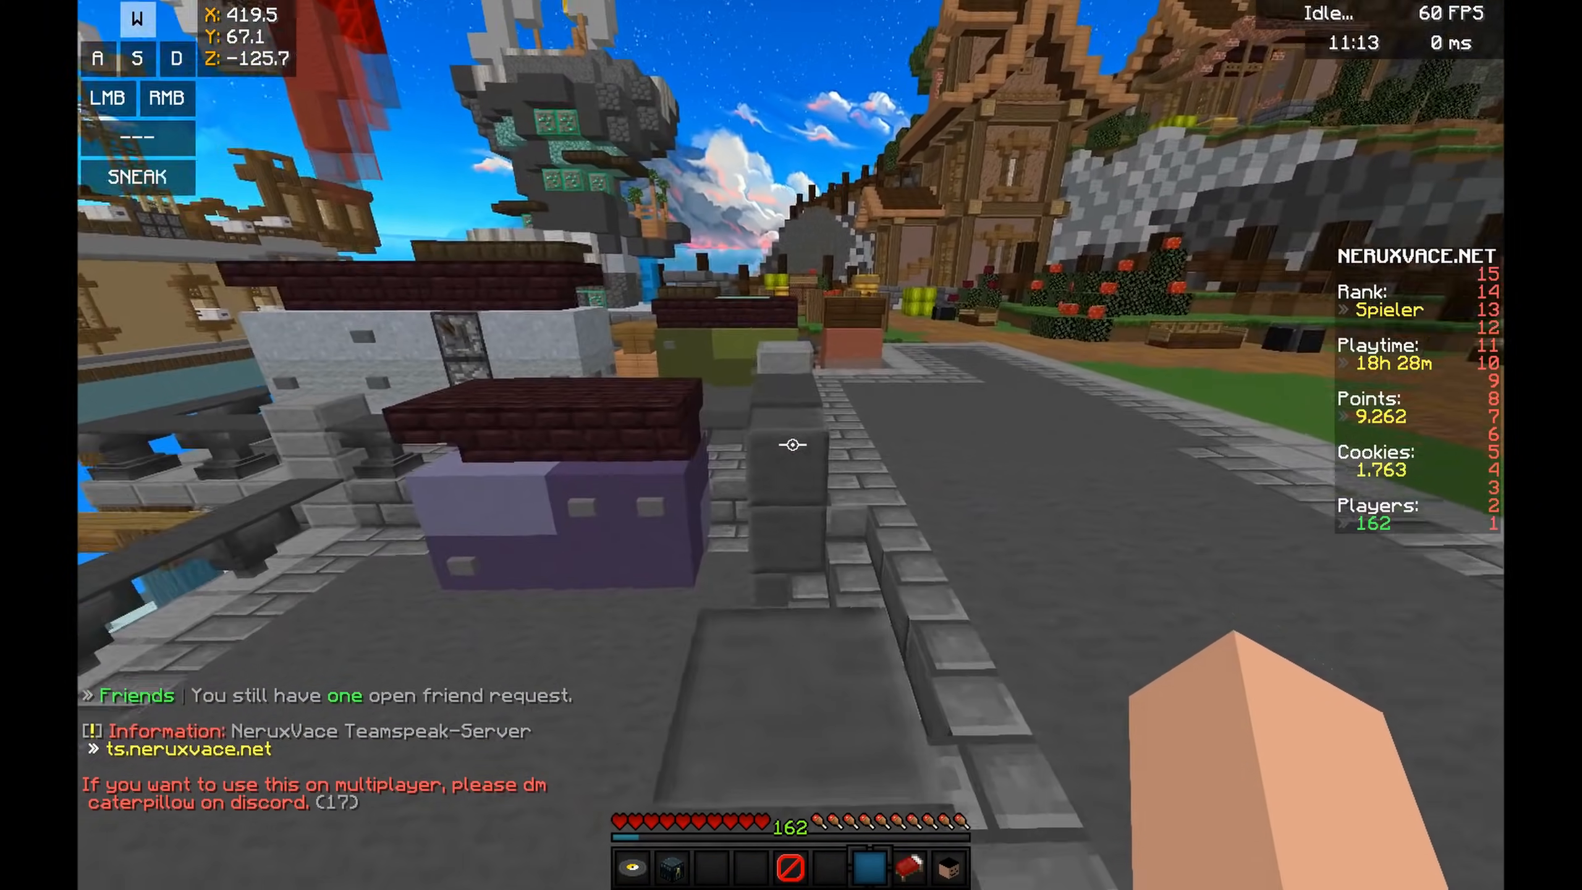
mouse_move(791, 445)
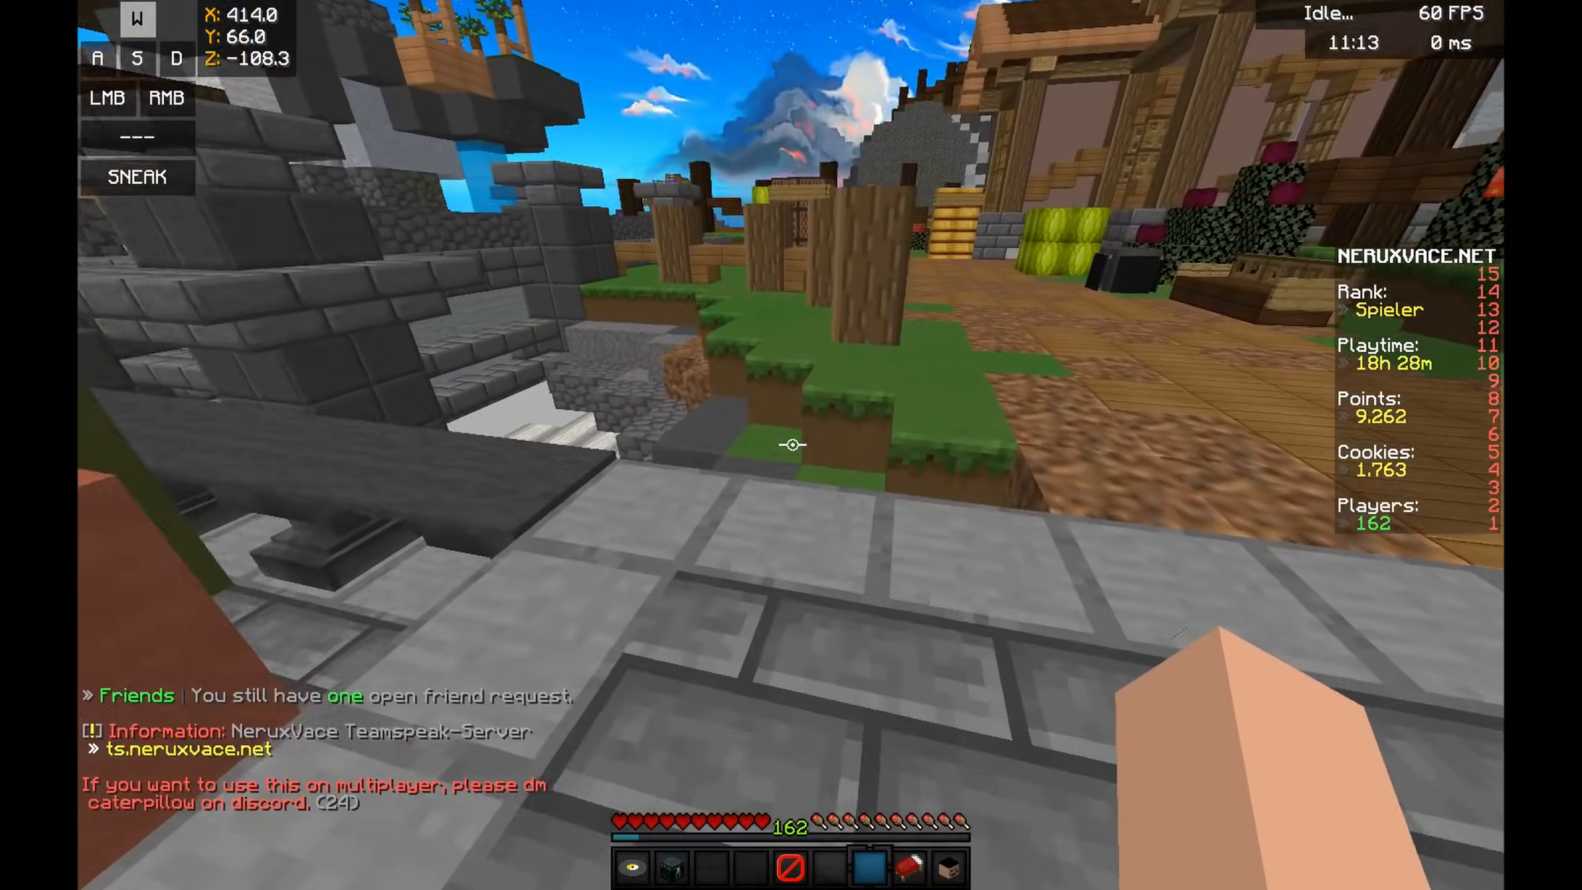